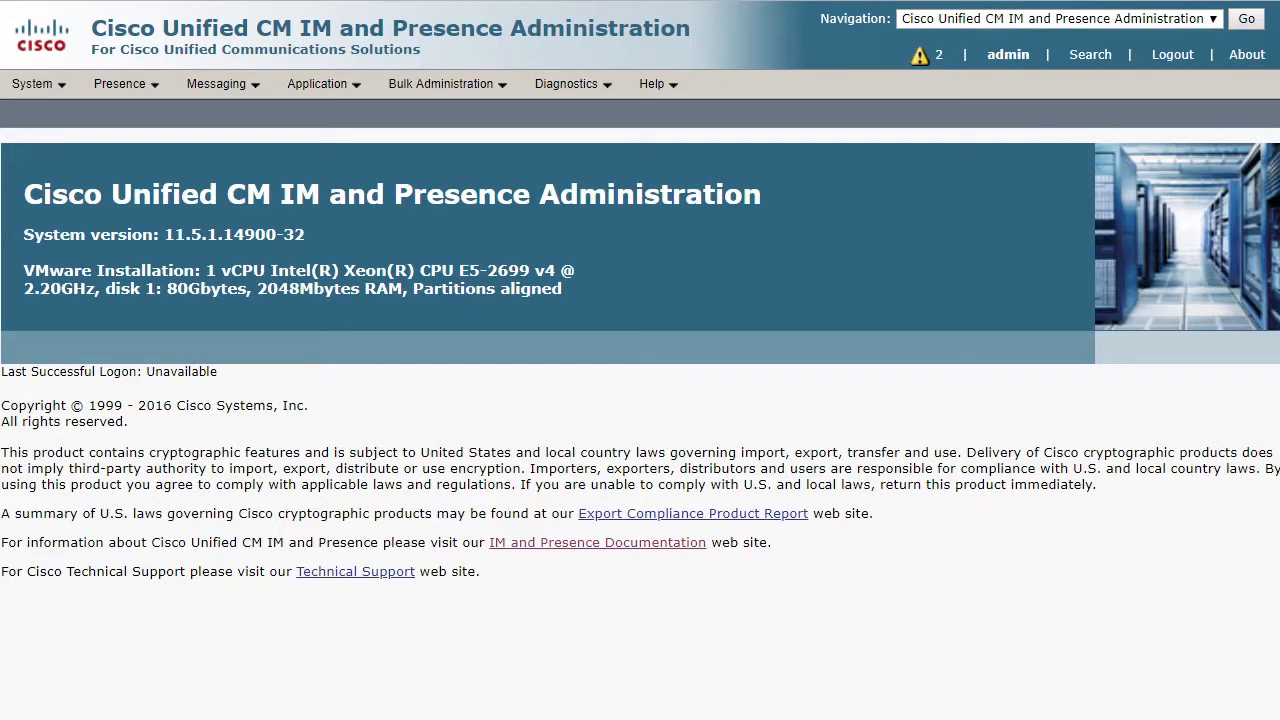
mouse_move(938, 56)
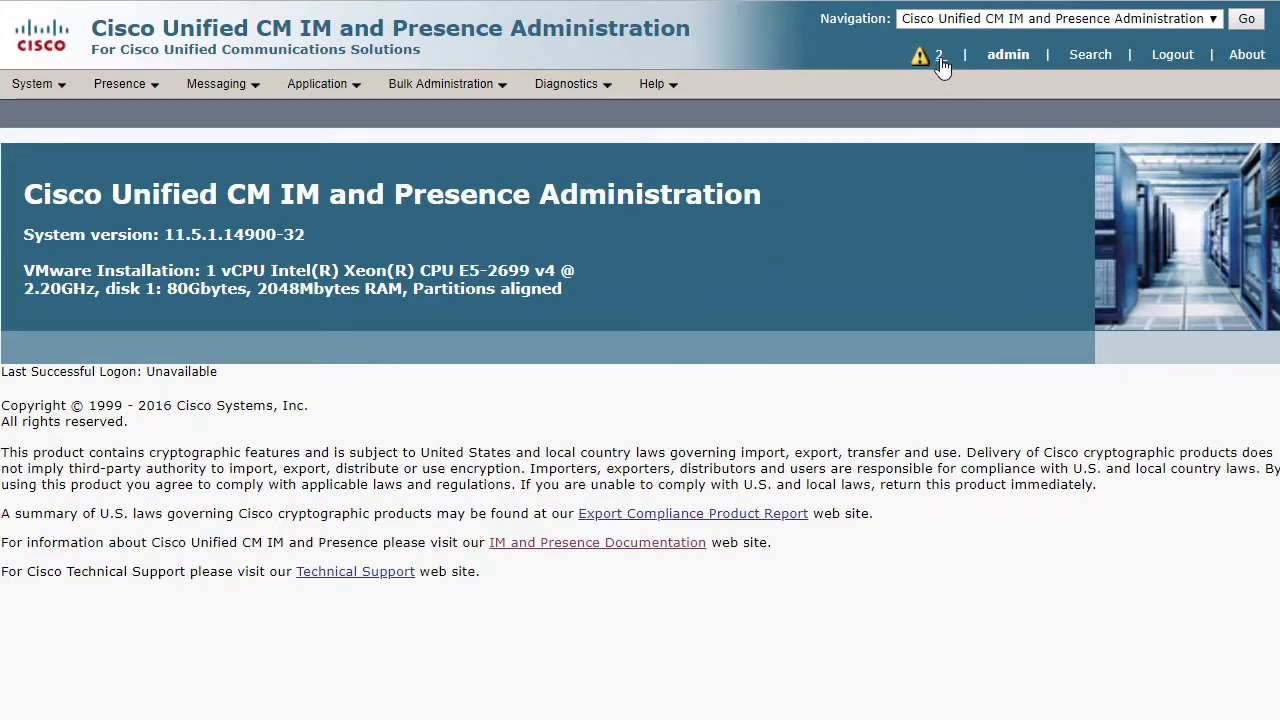
Show the system notifications and highlight the automatic failover notice for btimpb.jedidad.com.
left_click(920, 56)
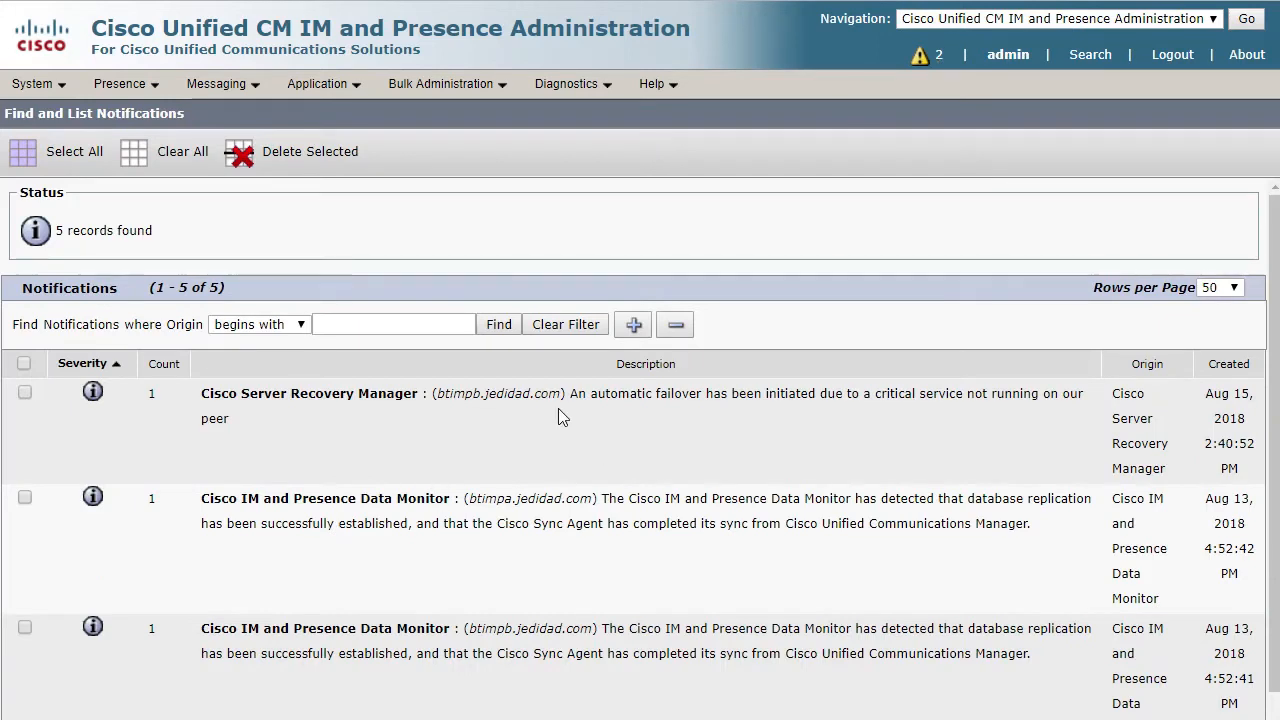
left_click_drag(568, 392, 816, 392)
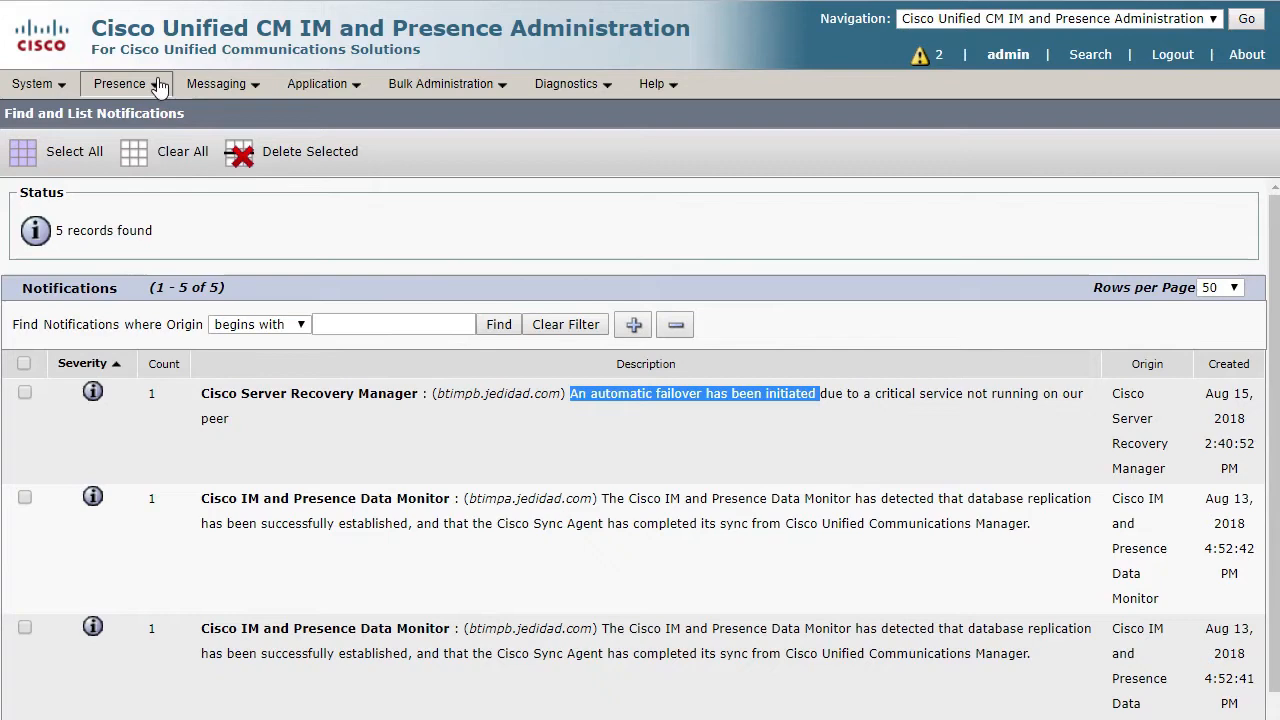
View Presence Topology details showing DefaultCUPSubcluster nodes btimpa and btimpb with error markers.
left_click(120, 84)
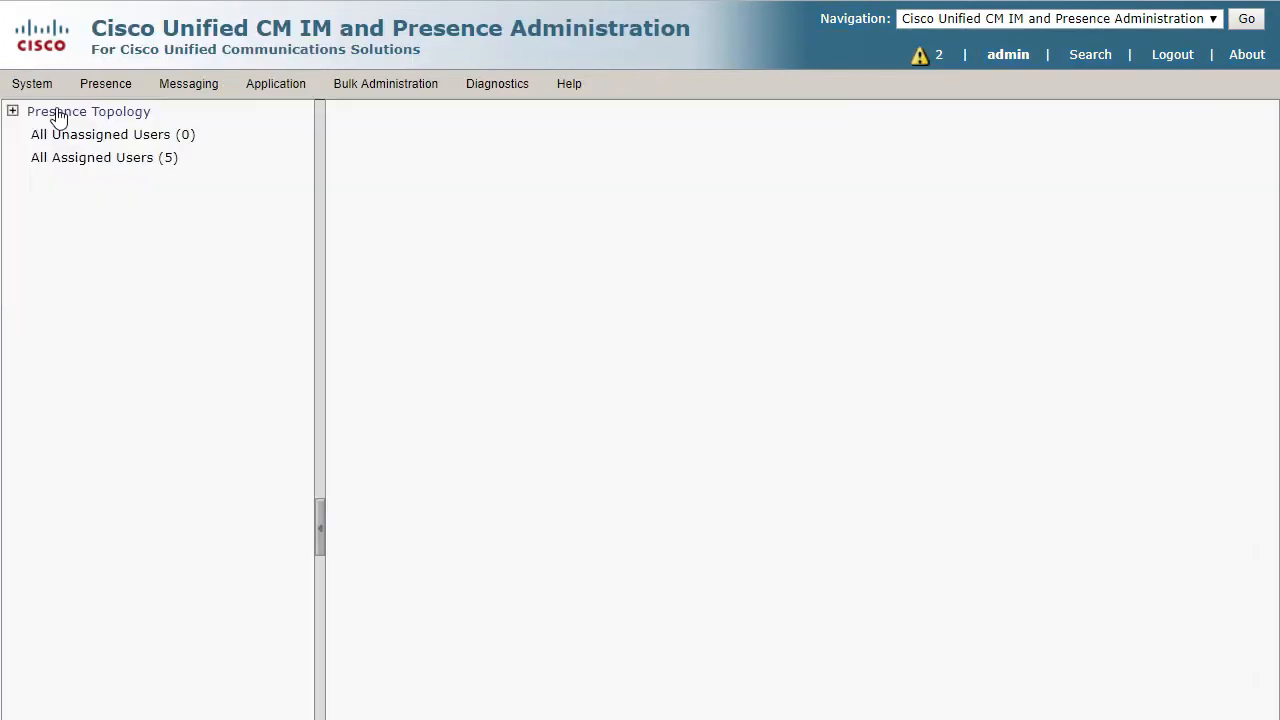
left_click(88, 112)
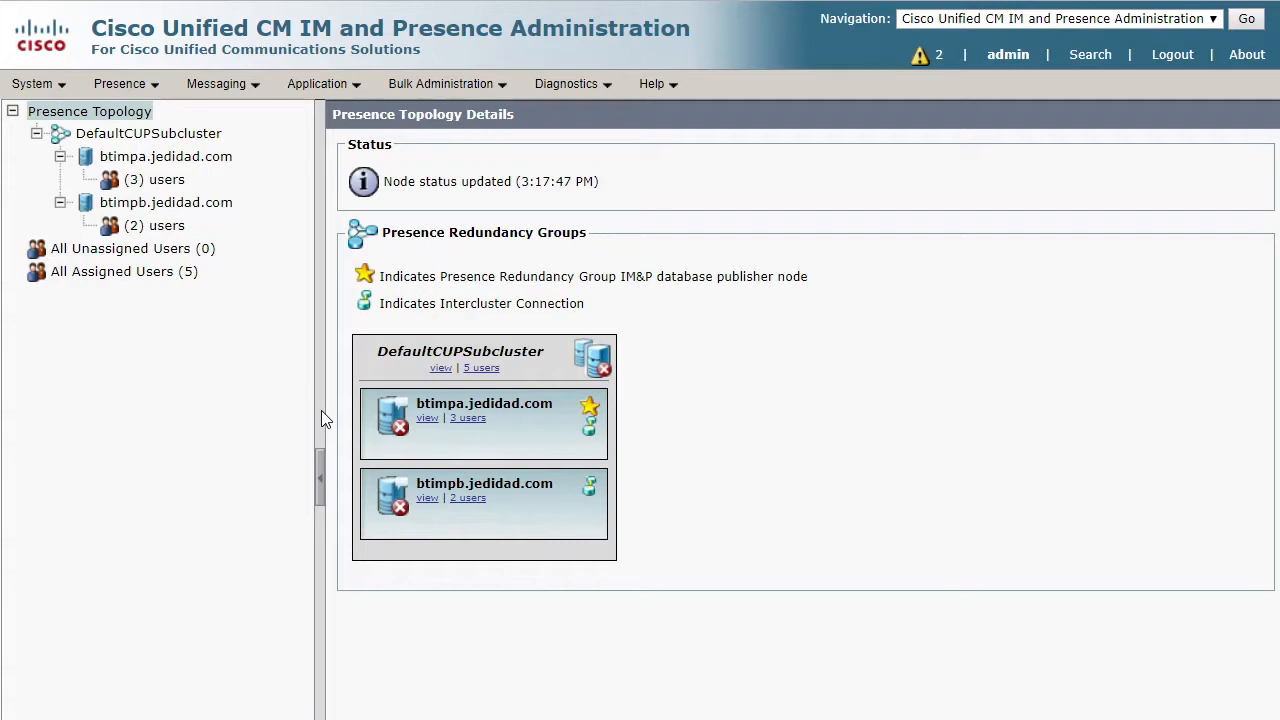
mouse_move(416, 432)
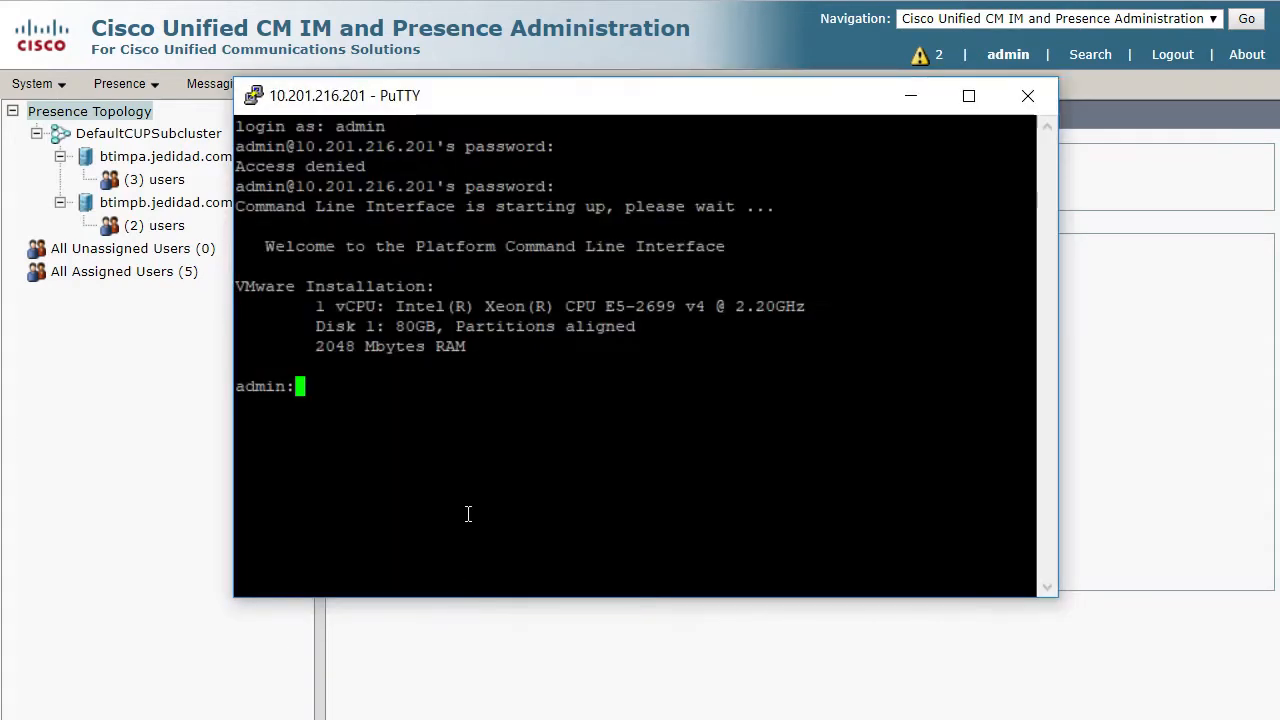
Run 'utils diagnose test' in the PuTTY CLI session.
type("utils")
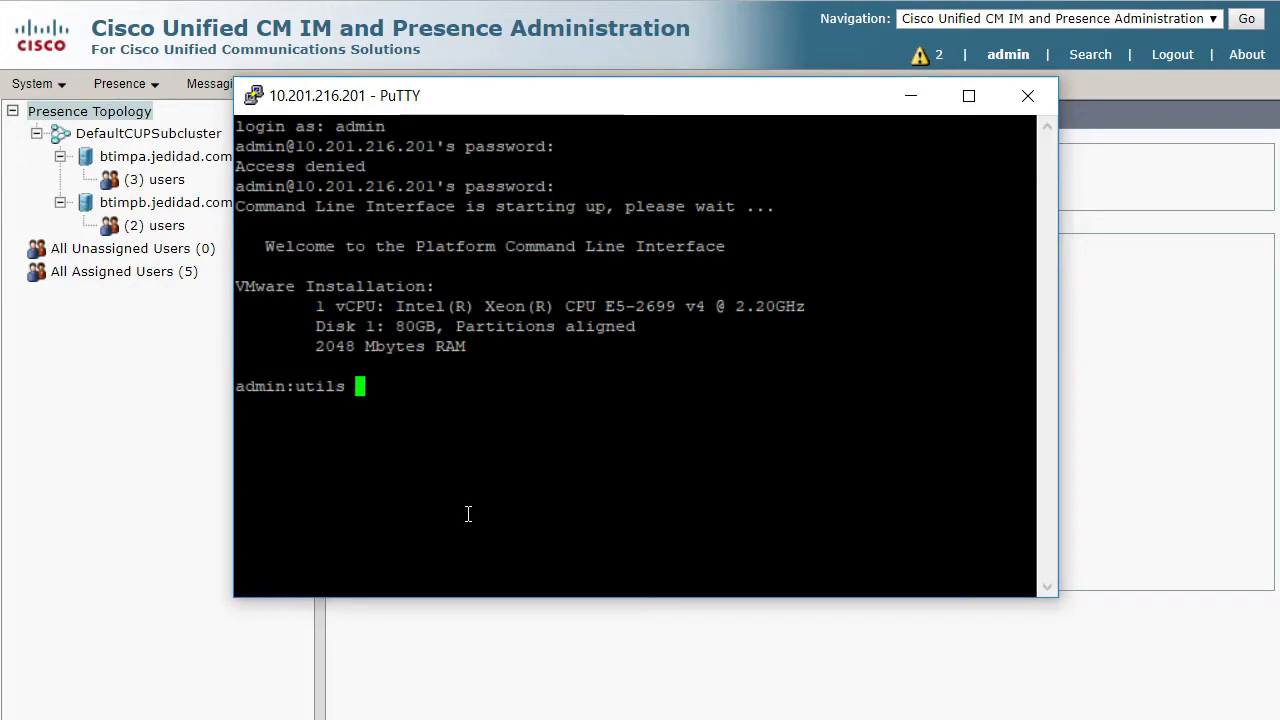
type("diagnose")
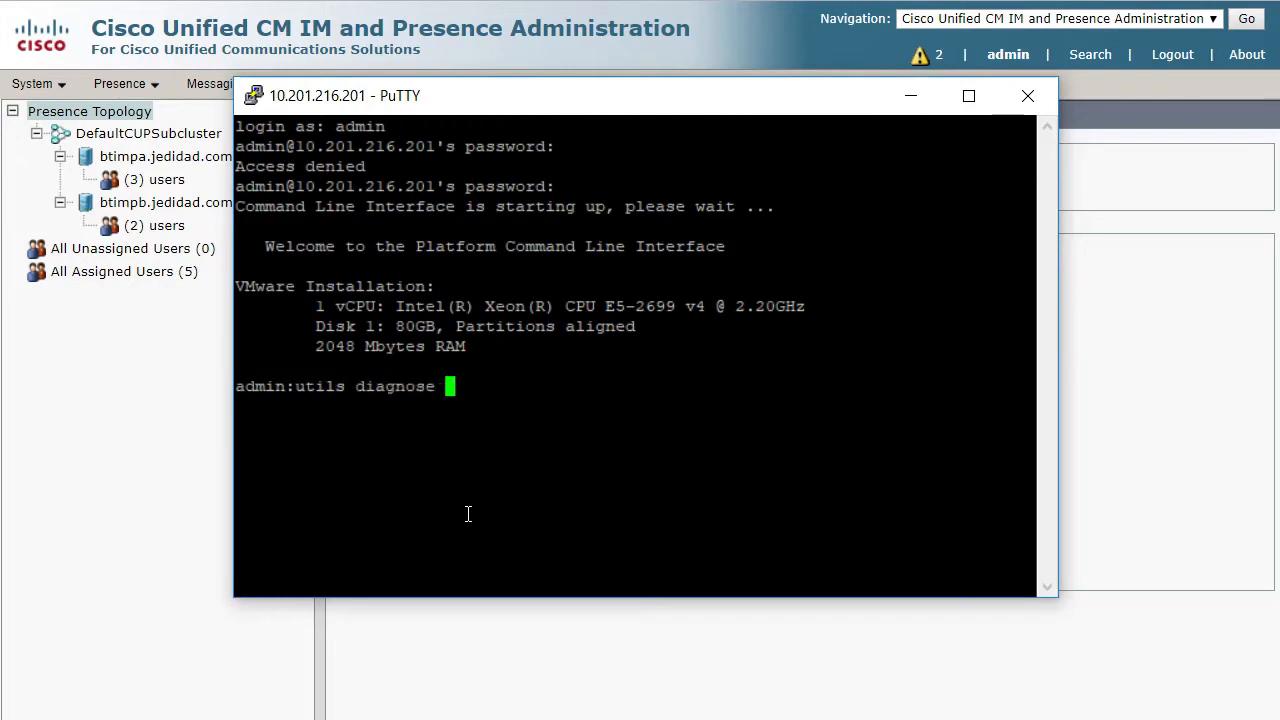
type("test")
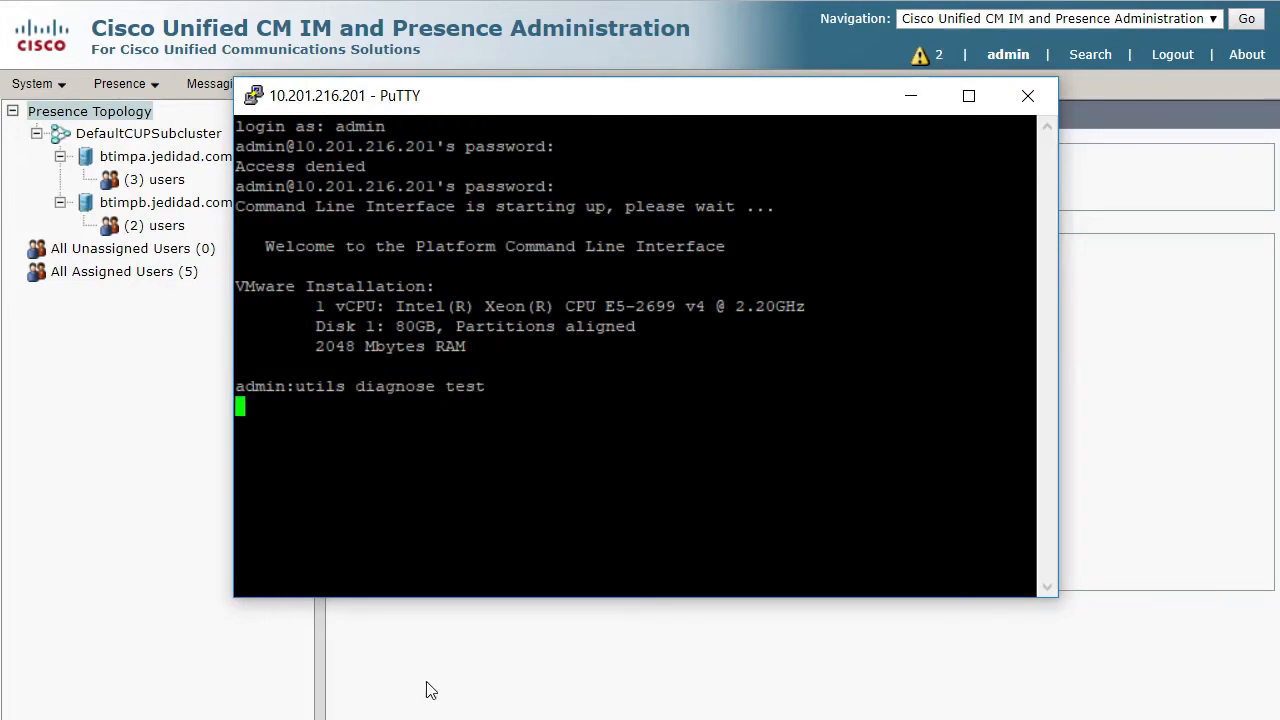
key("Return")
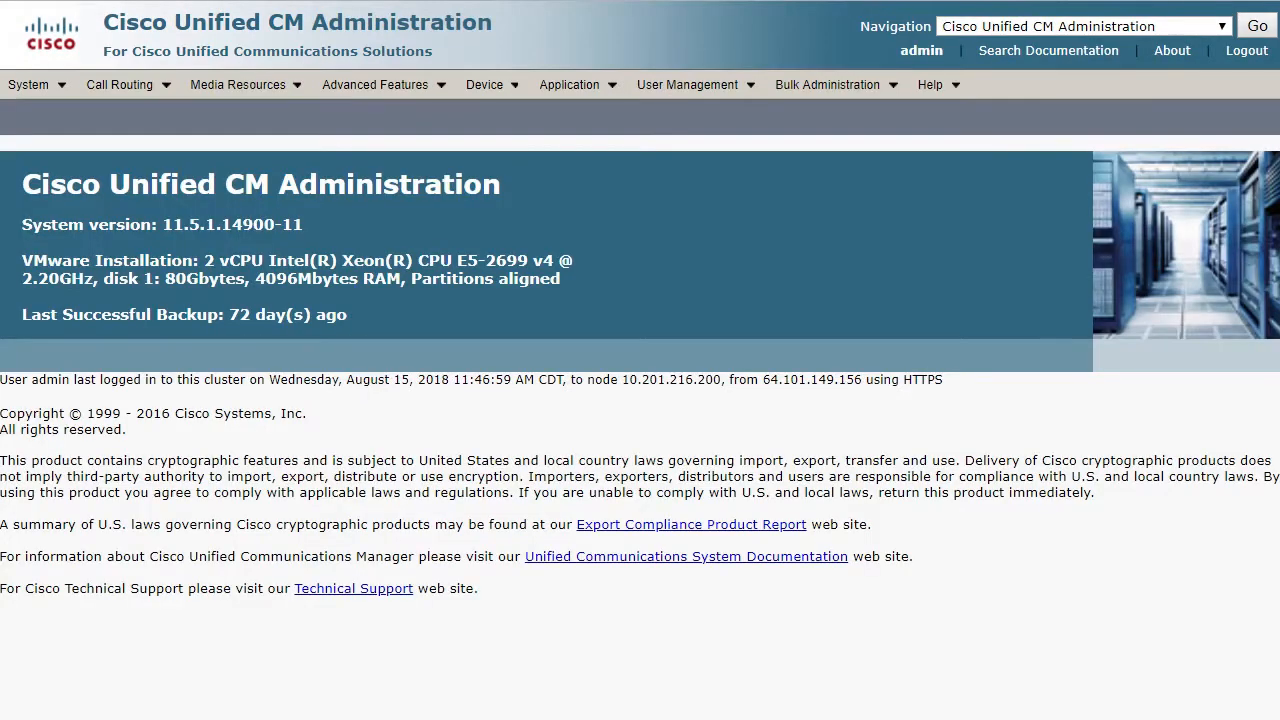
mouse_move(388, 400)
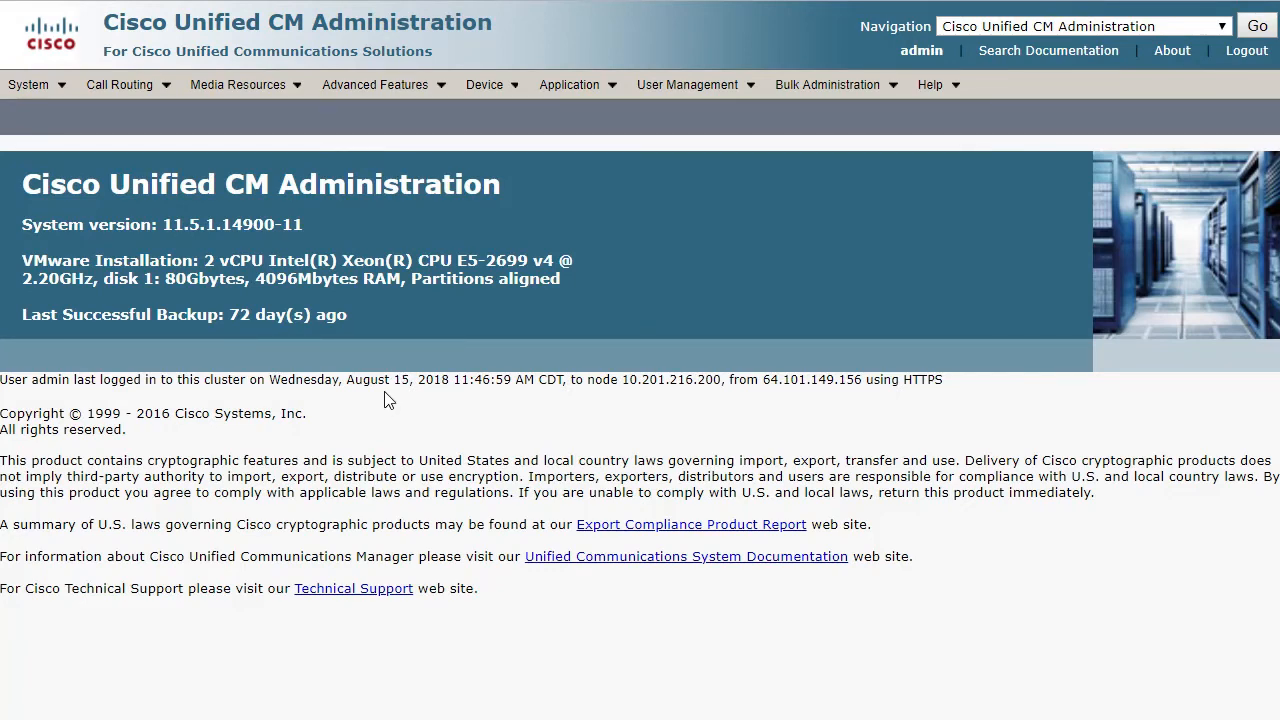
List the Presence Redundancy Groups, showing the single DefaultCUPSubcluster group.
left_click(28, 84)
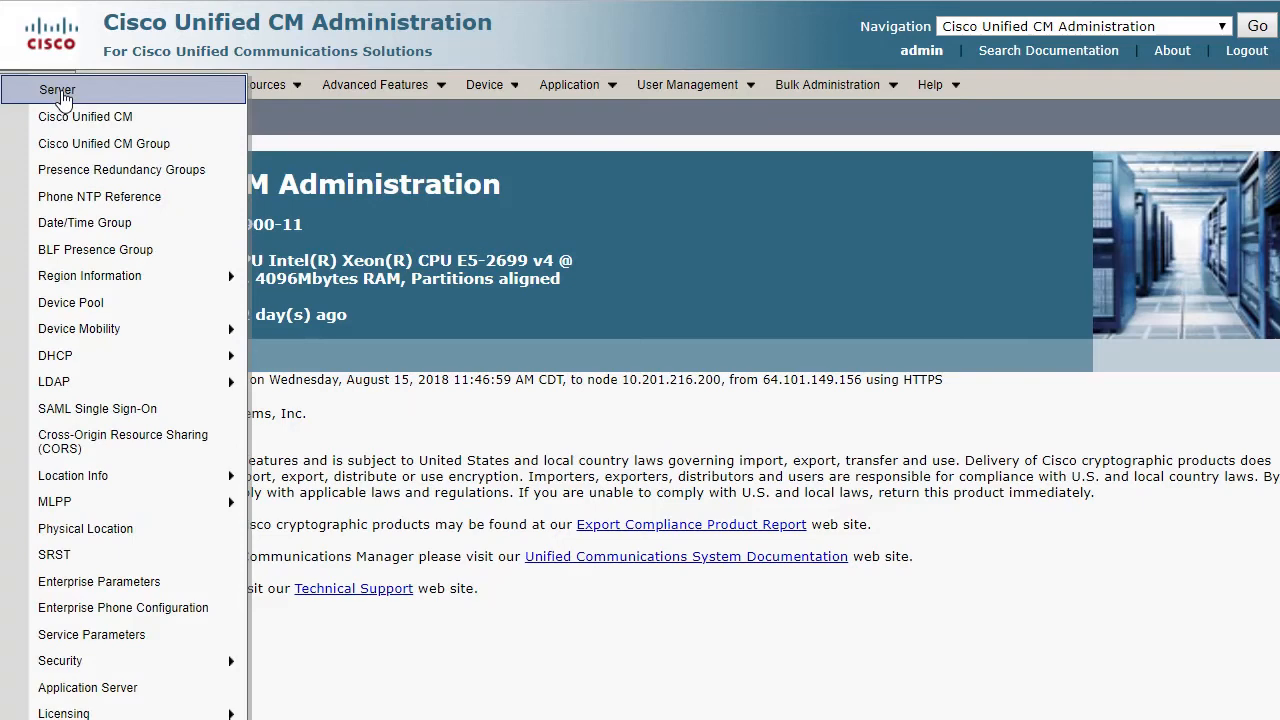
left_click(120, 168)
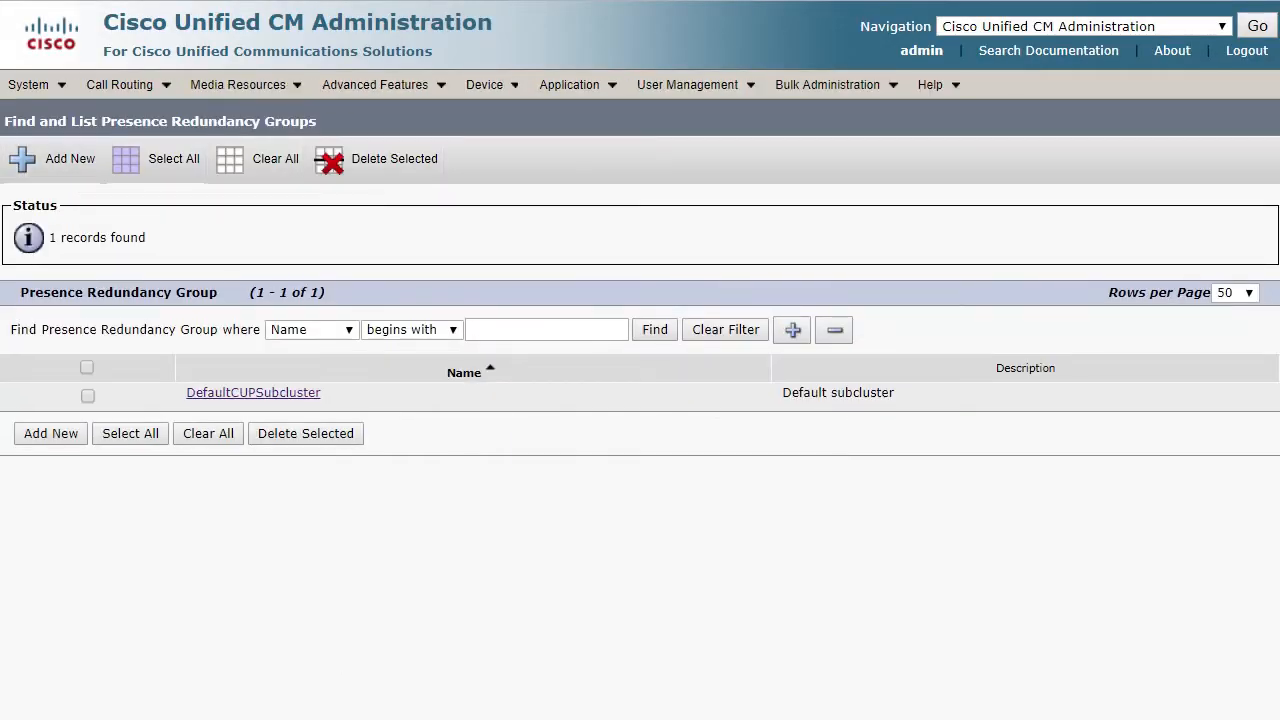
mouse_move(380, 614)
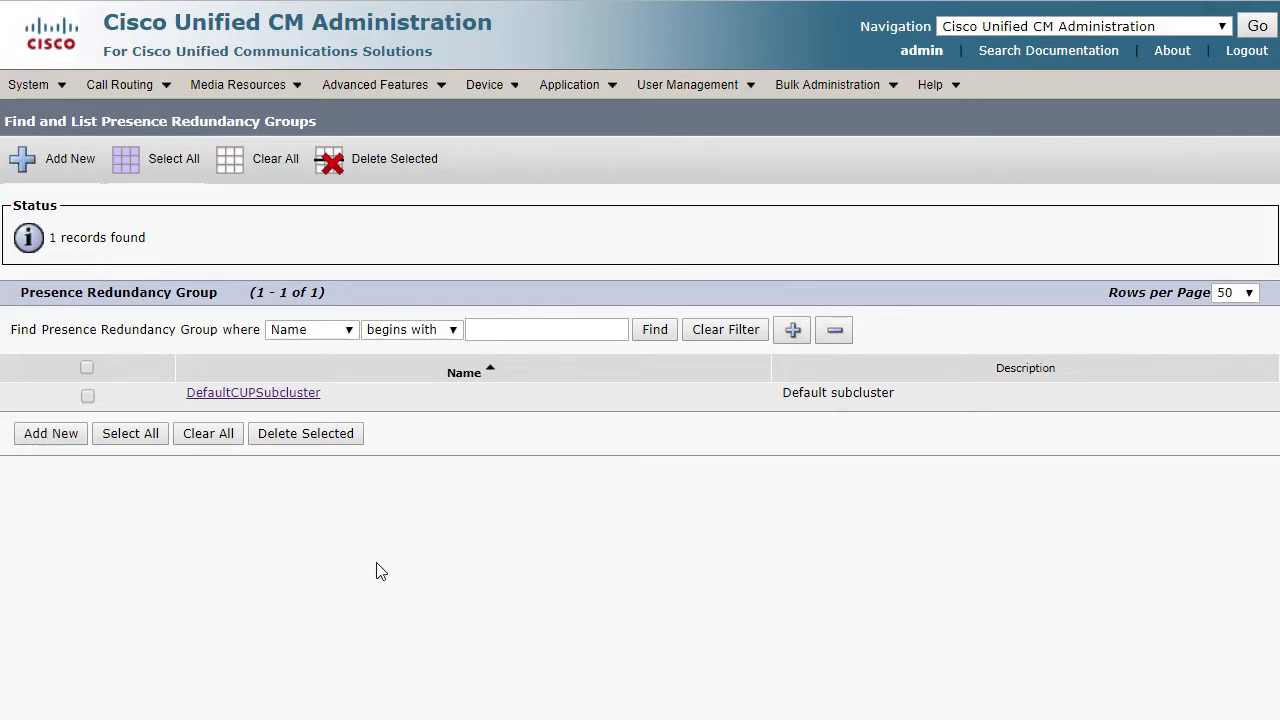
mouse_move(336, 390)
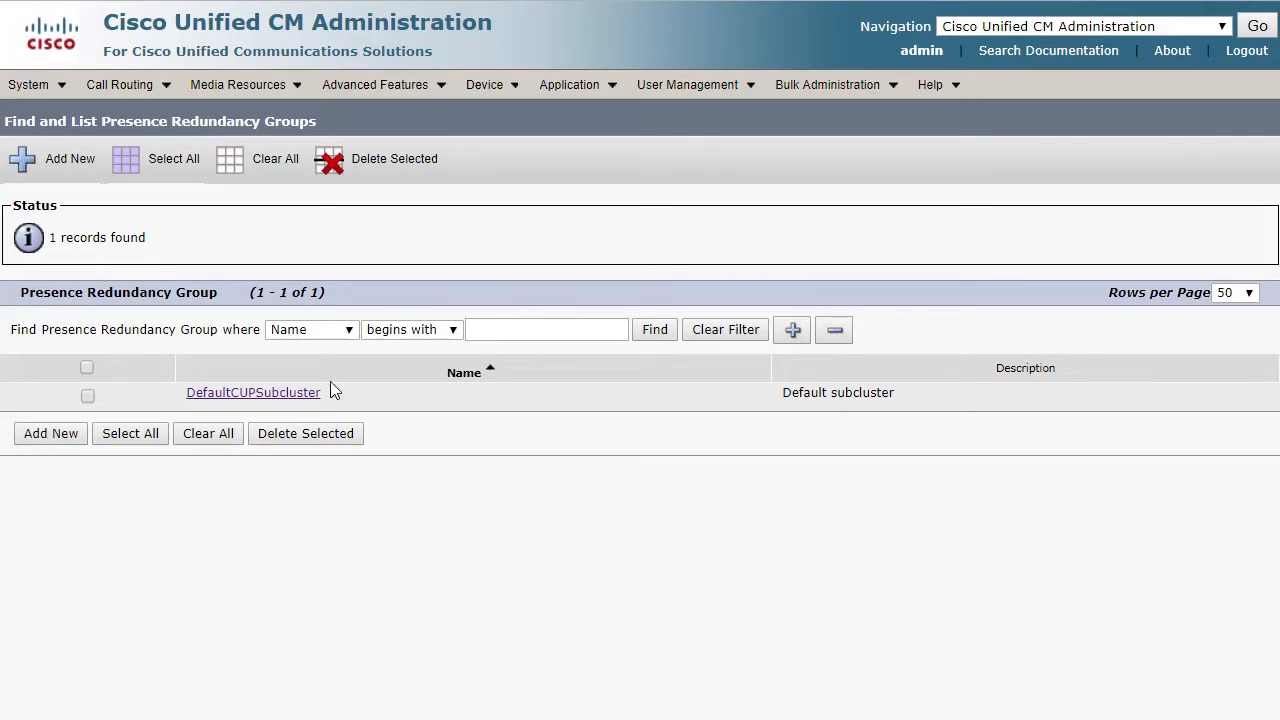
Review DefaultCUPSubcluster's High Availability table: btimpa failed over, btimpb in backup mode.
left_click(252, 392)
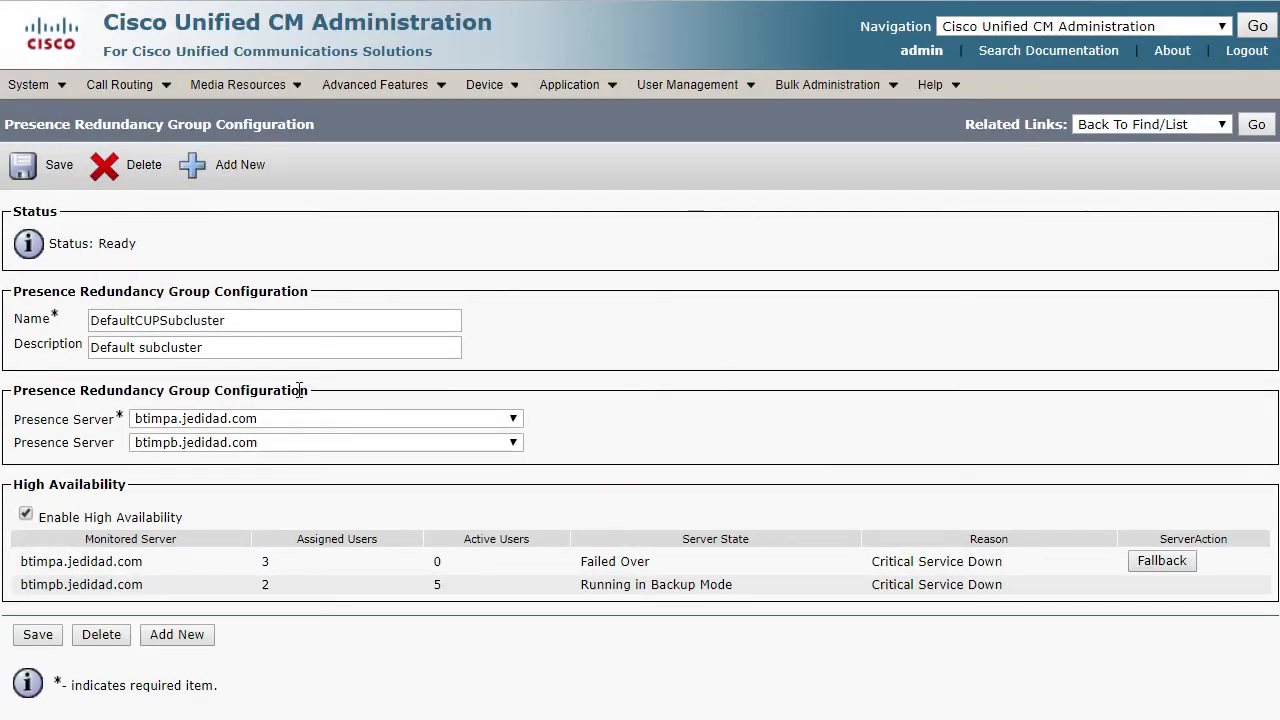
mouse_move(404, 630)
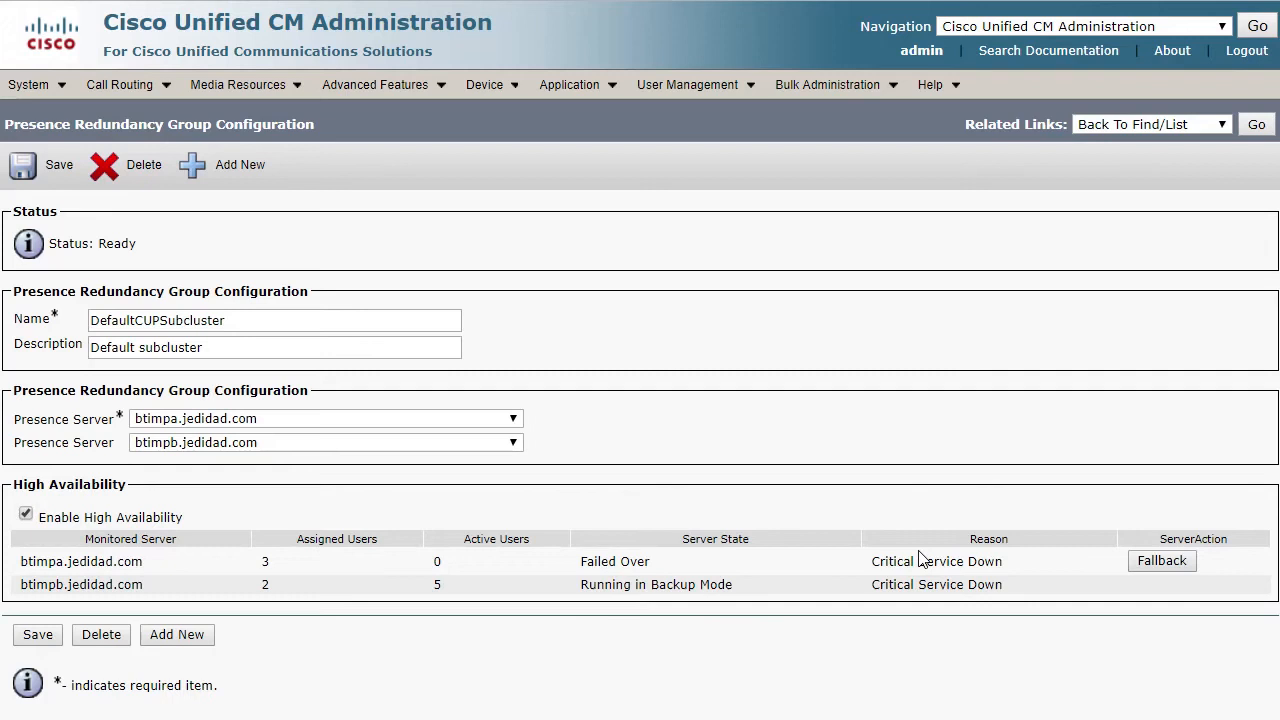
mouse_move(920, 558)
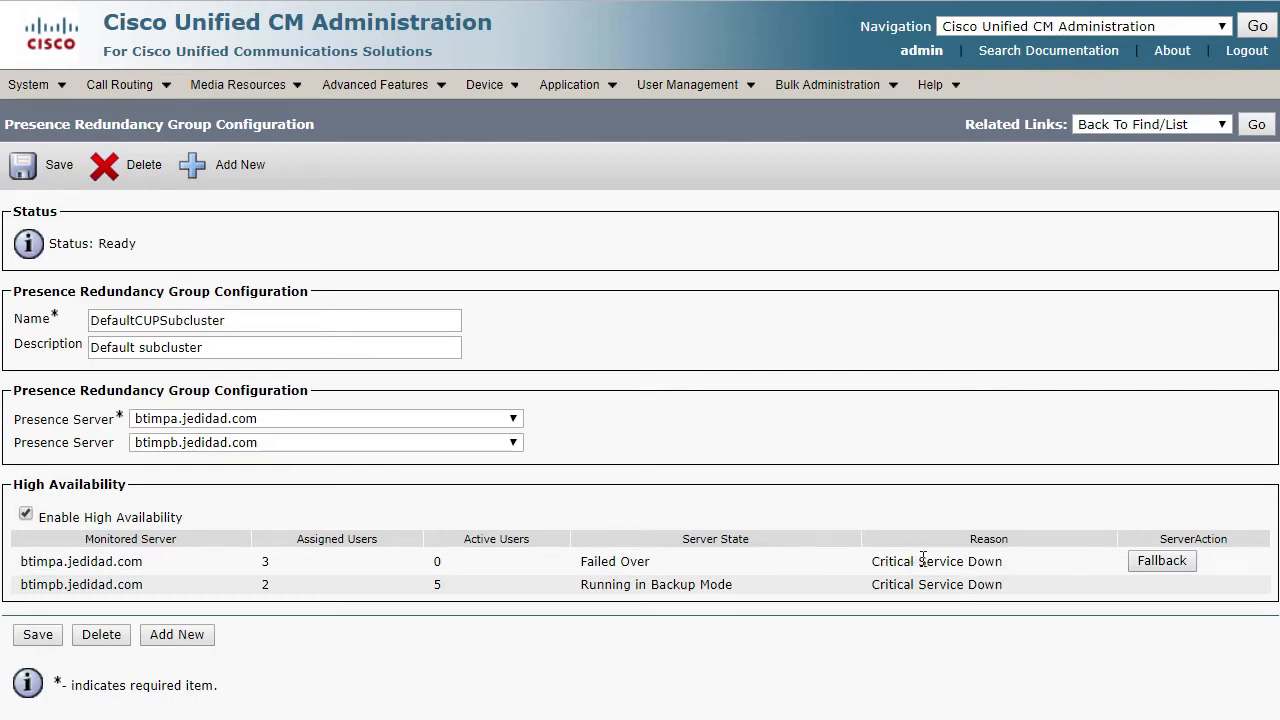
double_click(936, 560)
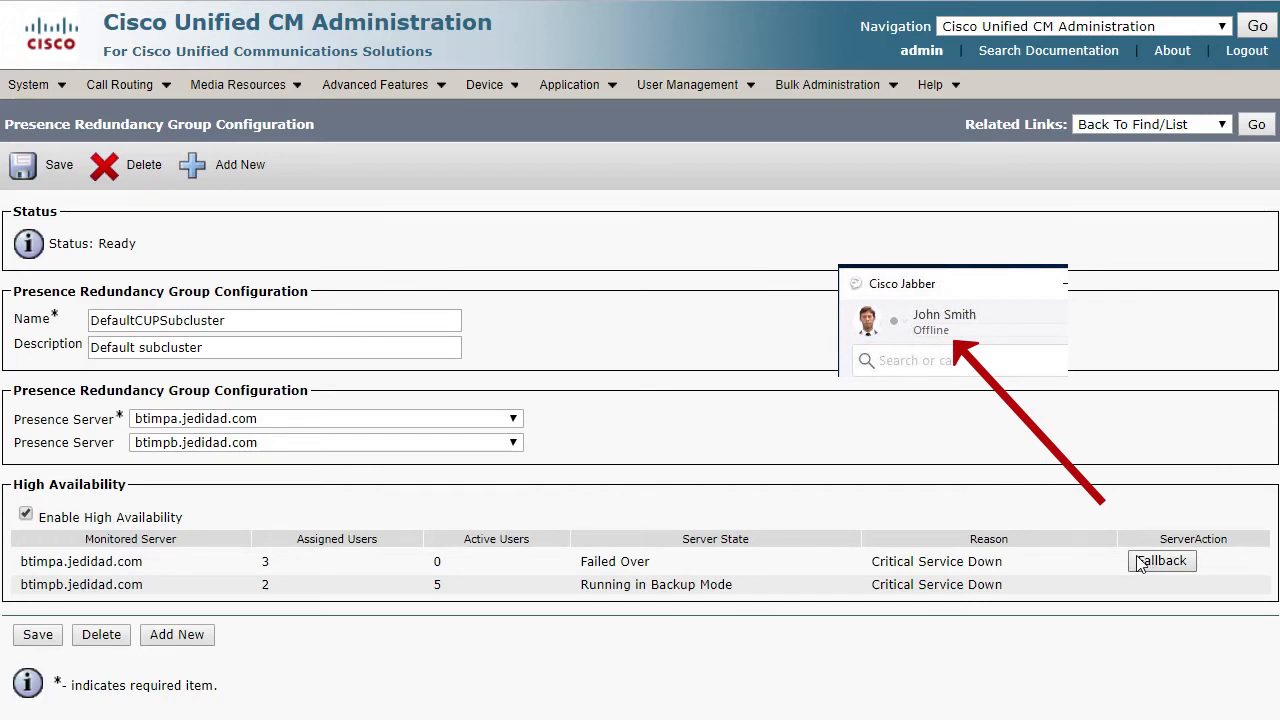
mouse_move(1110, 564)
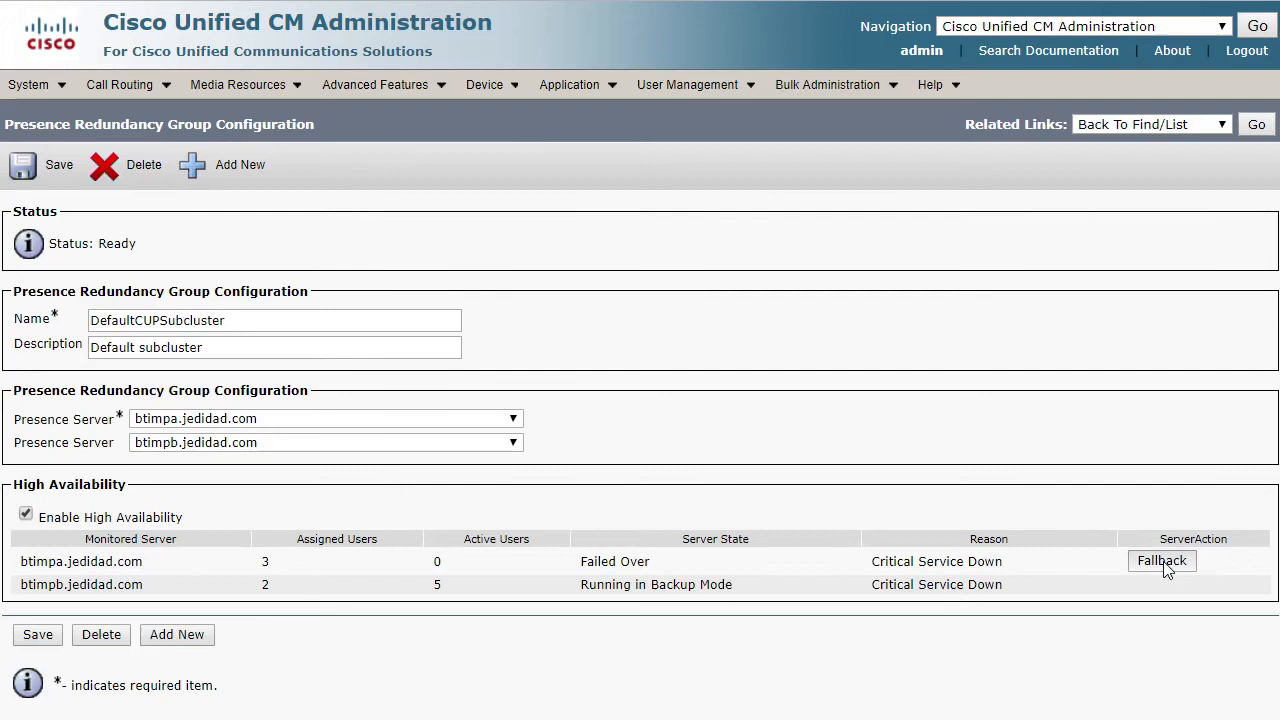
Start a Fallback for the failed-over btimpa.jedidad.com node.
left_click(1160, 560)
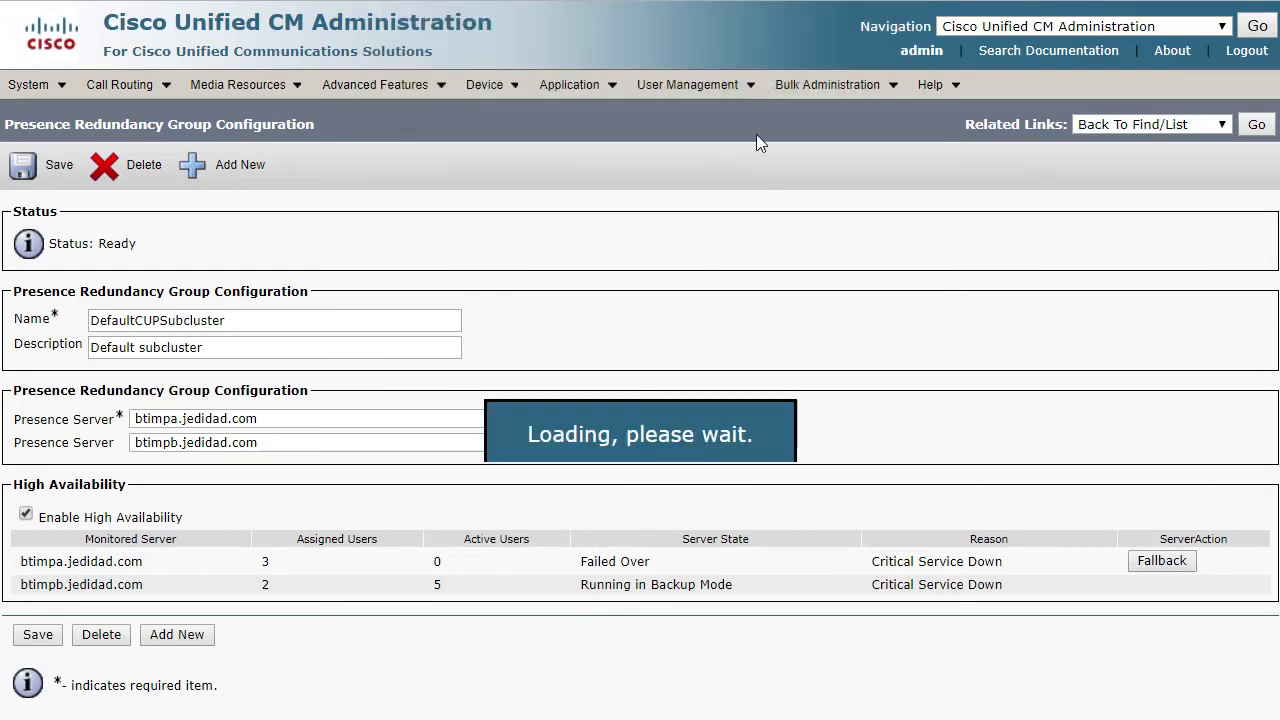
left_click(1160, 560)
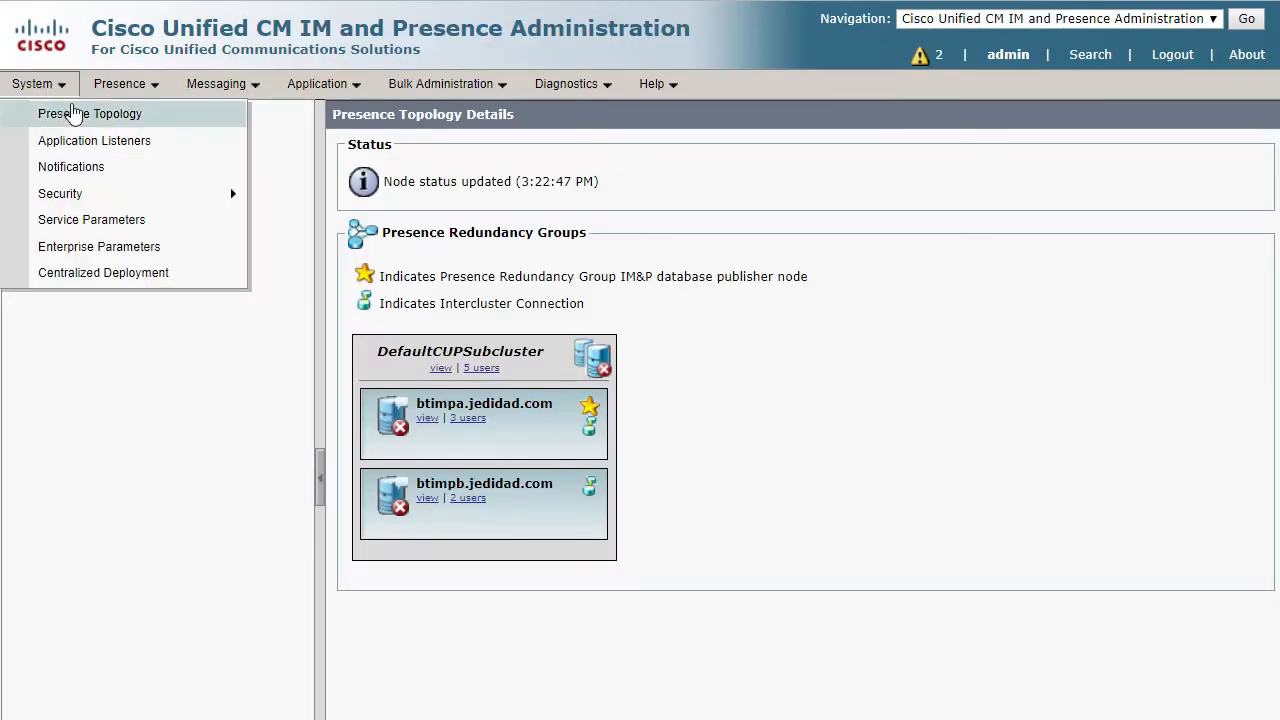
Refresh Presence Topology to confirm btimpa and btimpb are healthy with no error markers.
left_click(92, 112)
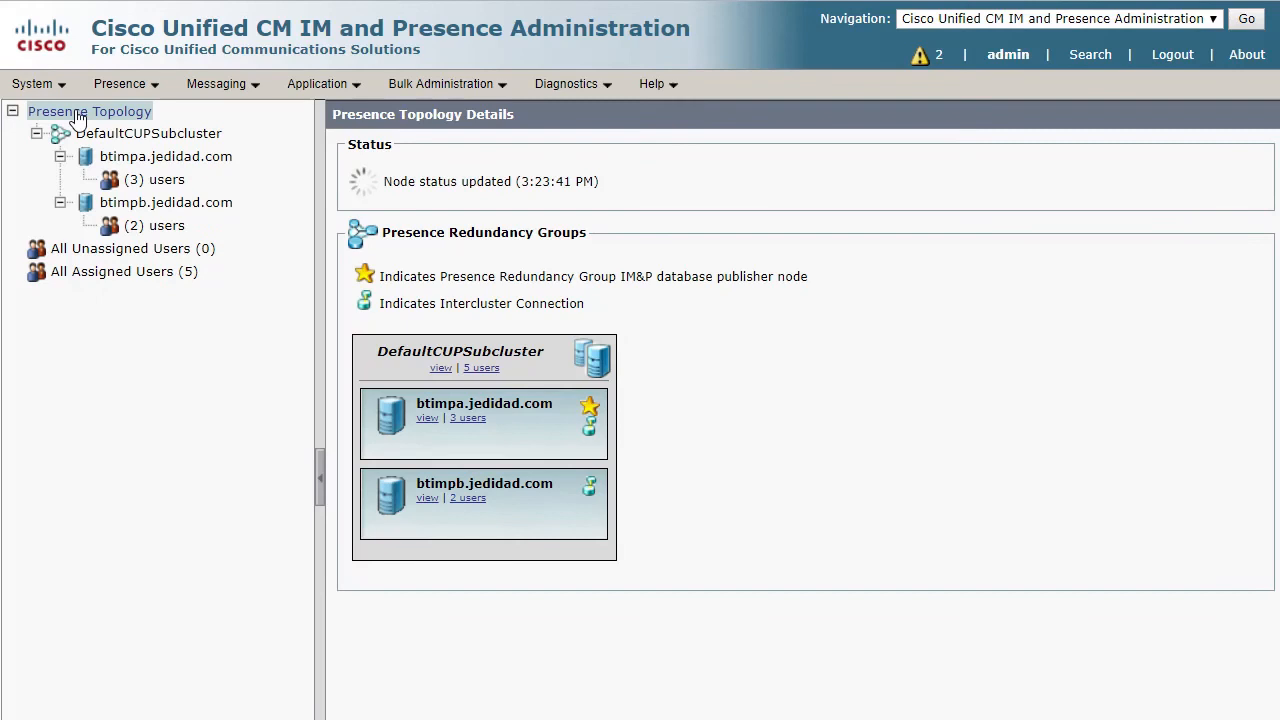